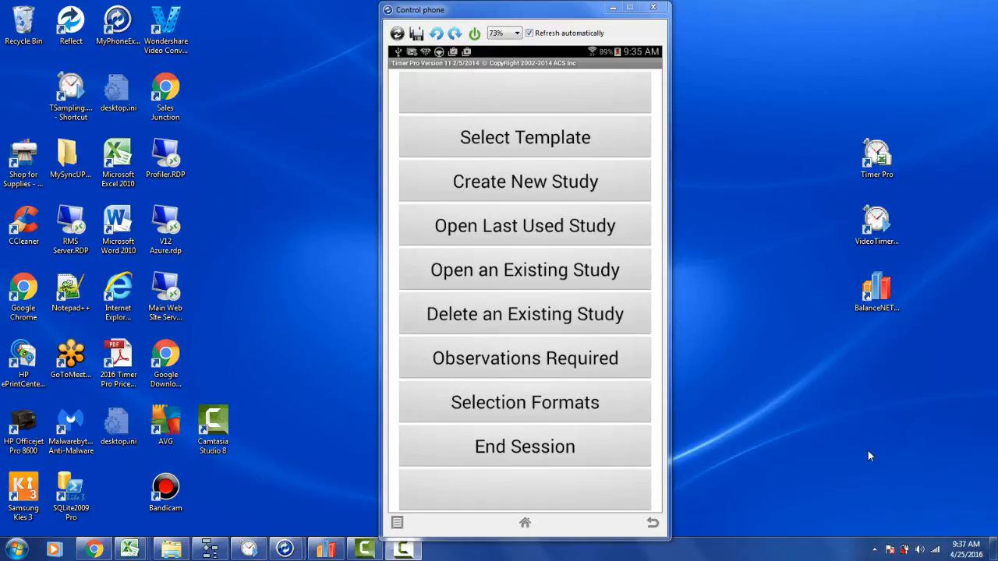
pyautogui.moveTo(741, 354)
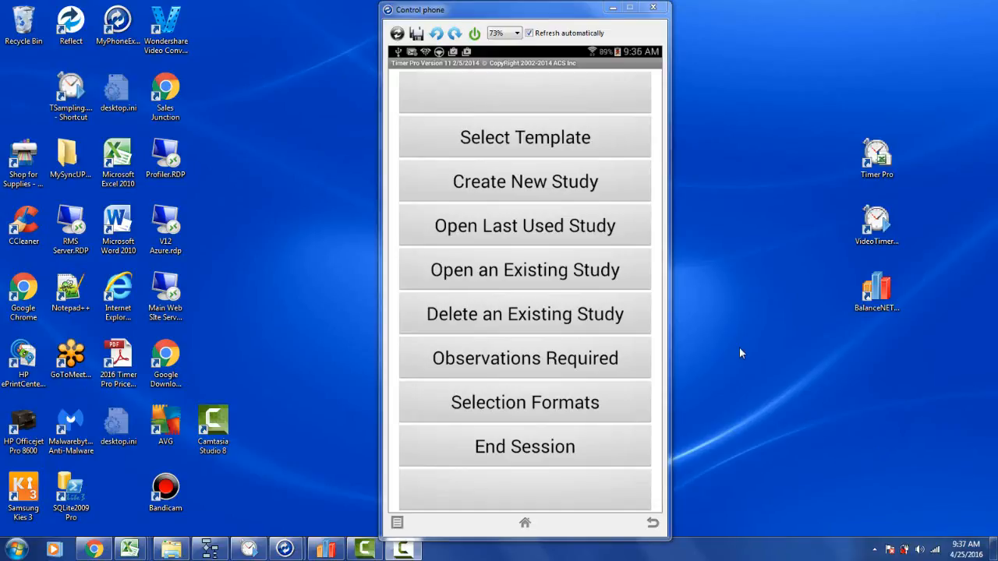
pyautogui.moveTo(483, 97)
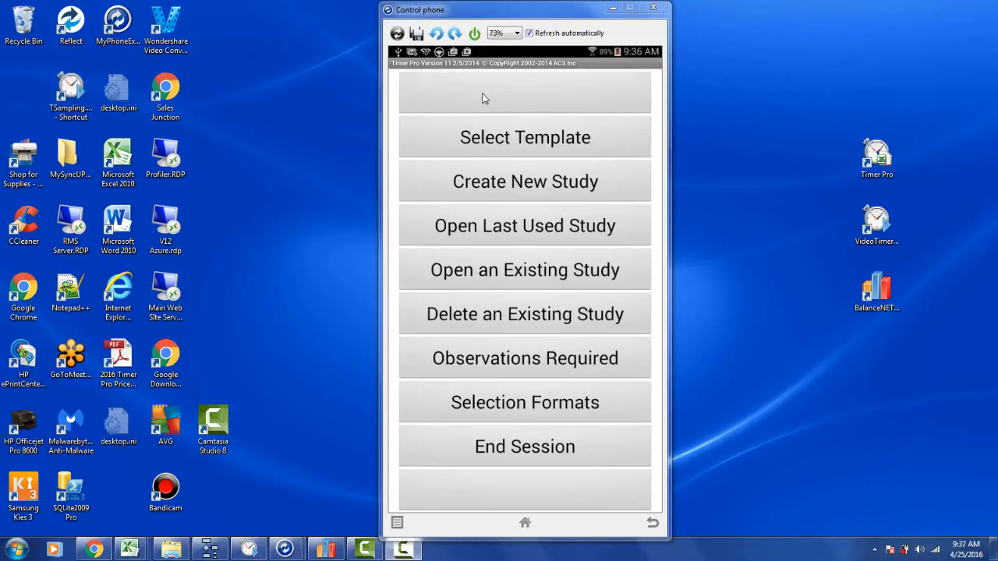
pyautogui.moveTo(493, 93)
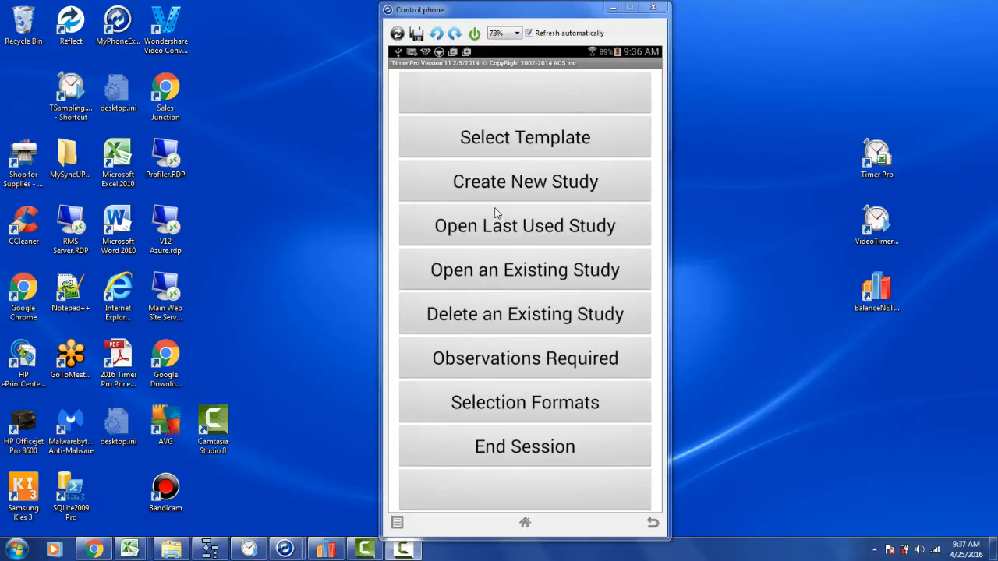
pyautogui.moveTo(453, 72)
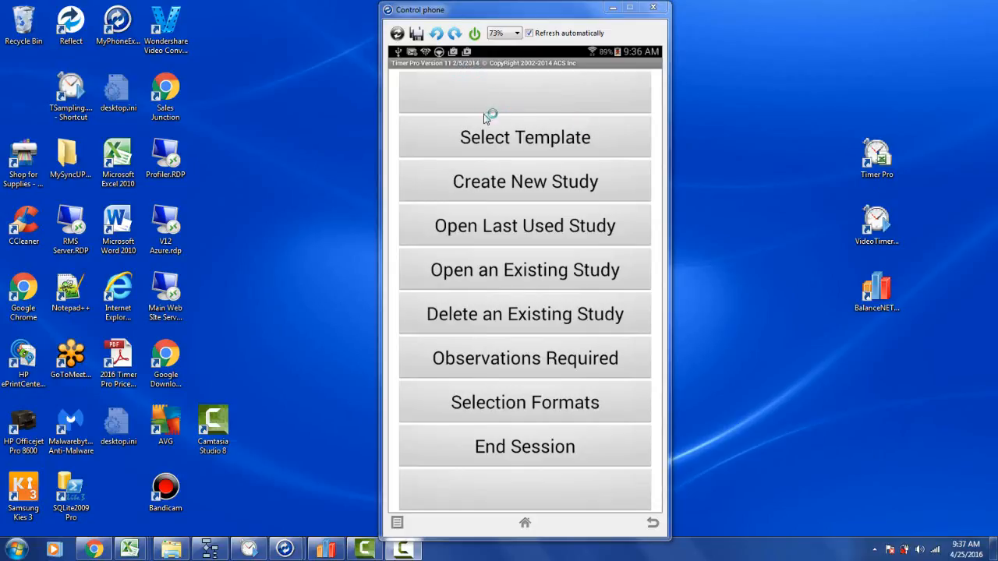
pyautogui.moveTo(536, 306)
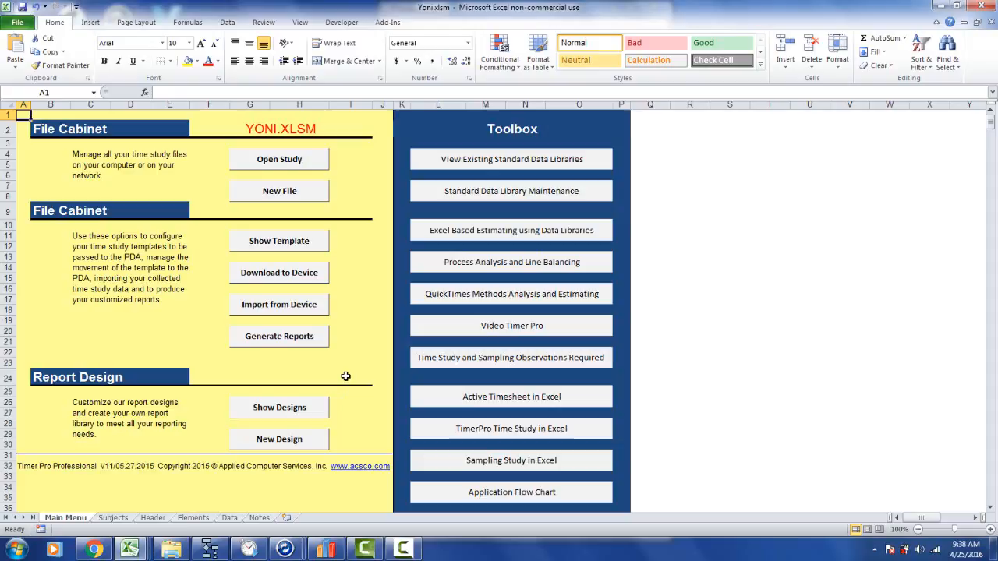
pyautogui.moveTo(261, 335)
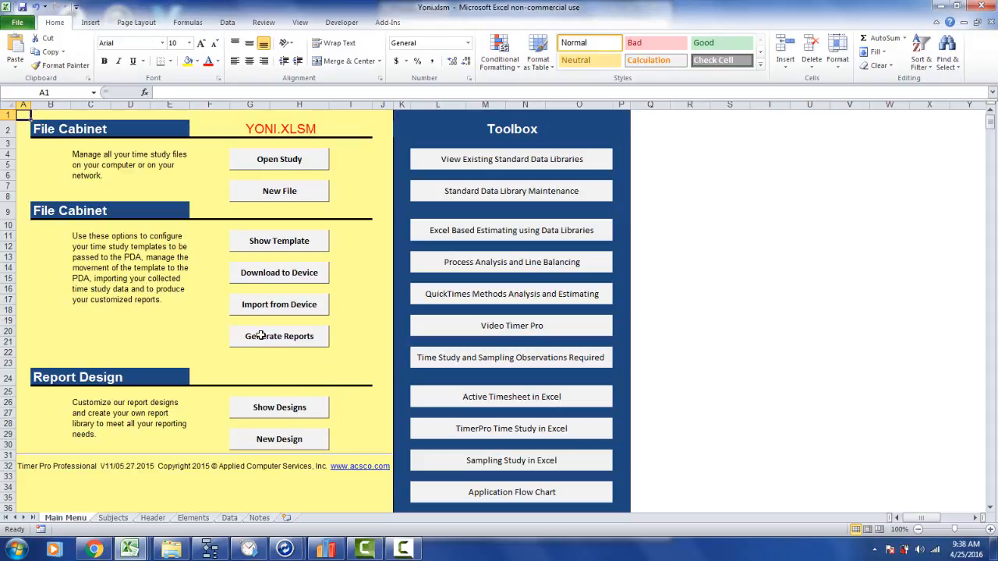
pyautogui.moveTo(53, 465)
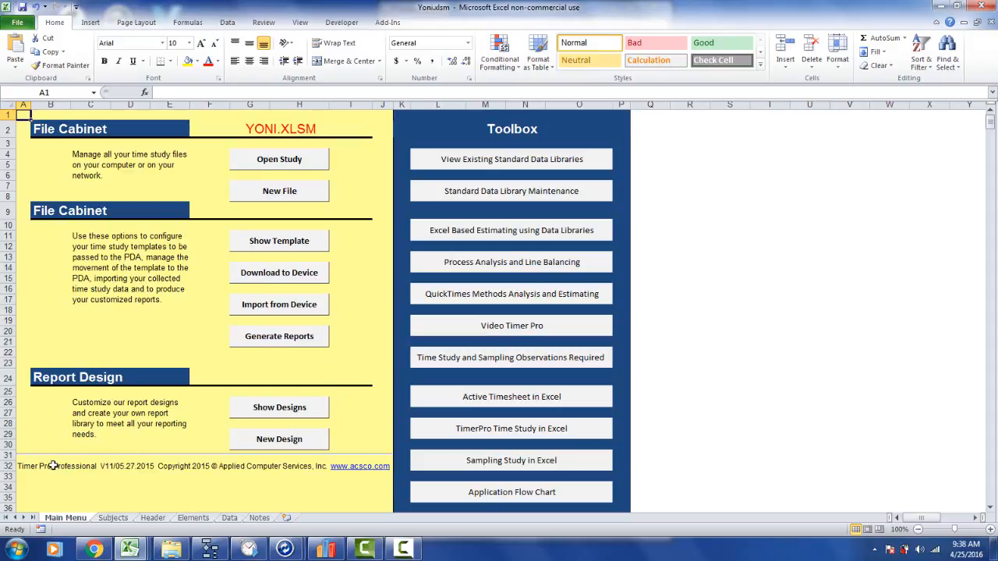
pyautogui.moveTo(112, 475)
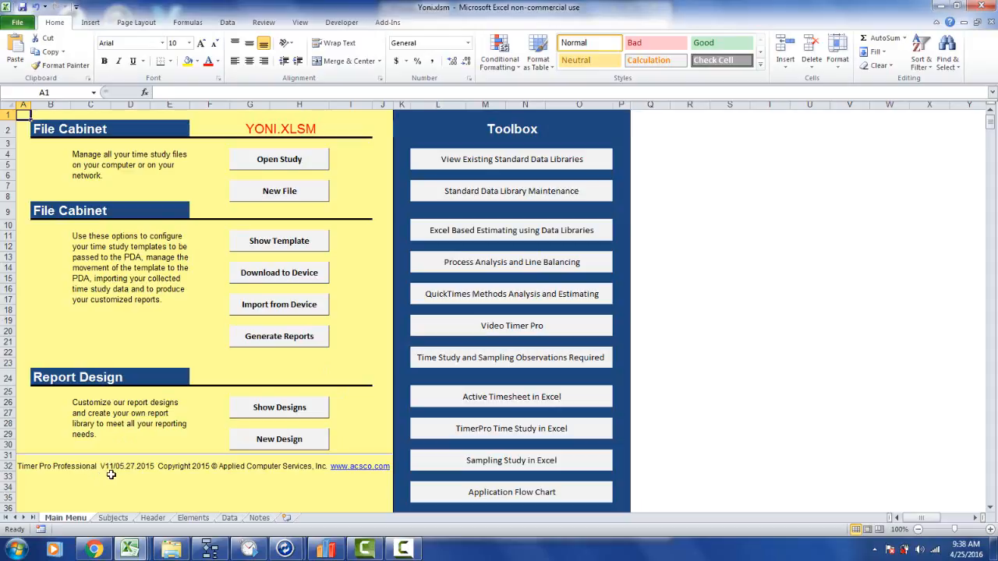
pyautogui.moveTo(123, 476)
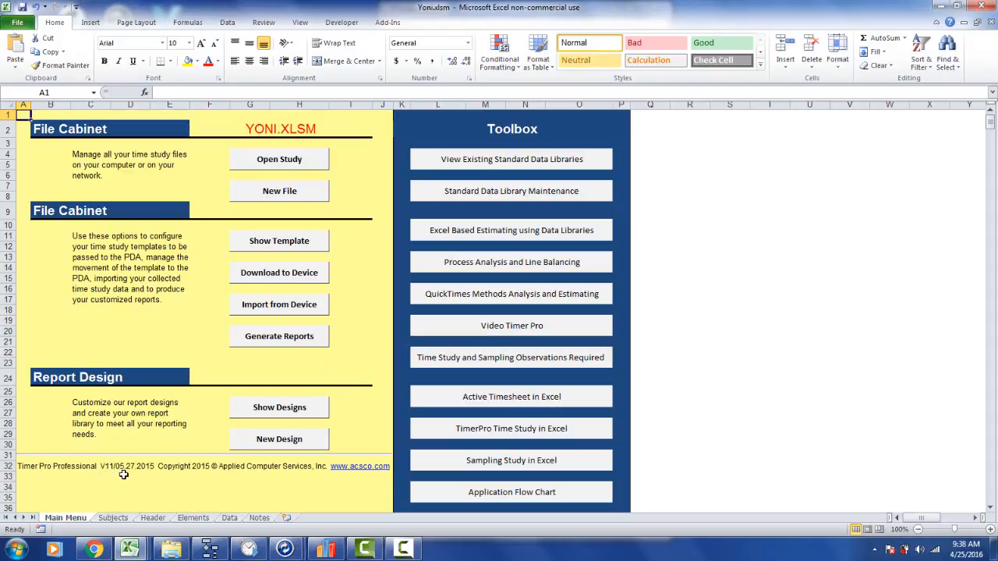
pyautogui.moveTo(152, 473)
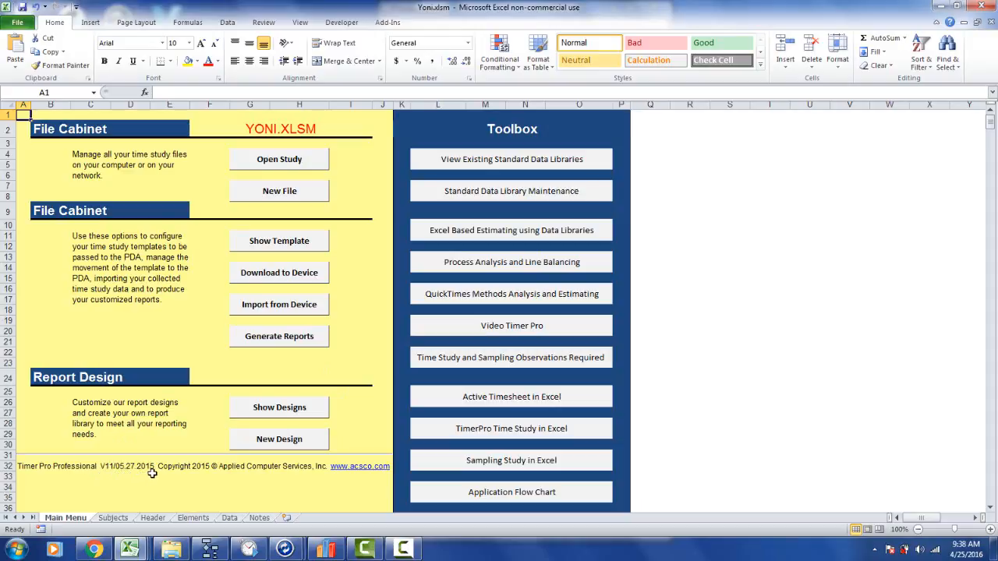
pyautogui.moveTo(134, 474)
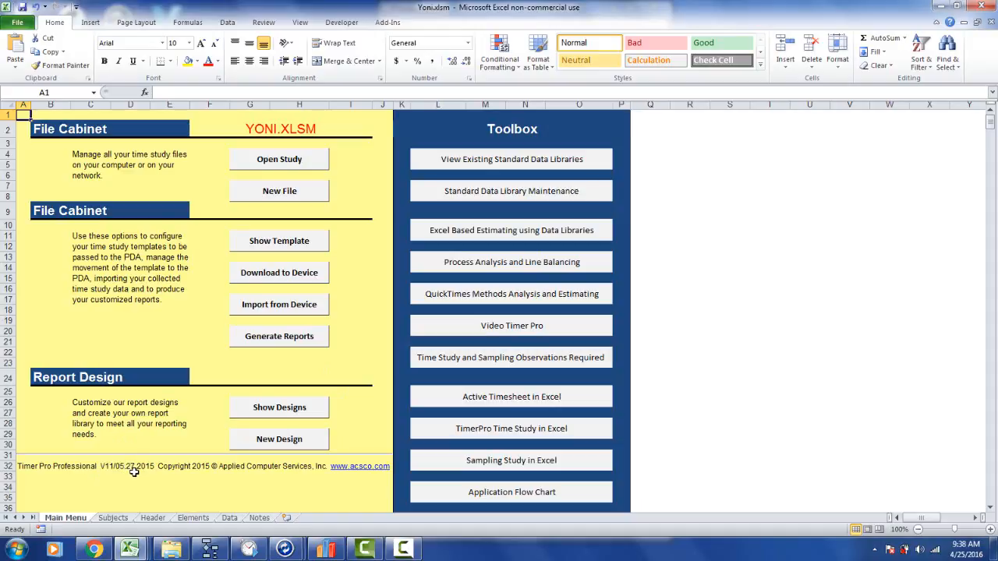
pyautogui.moveTo(213, 383)
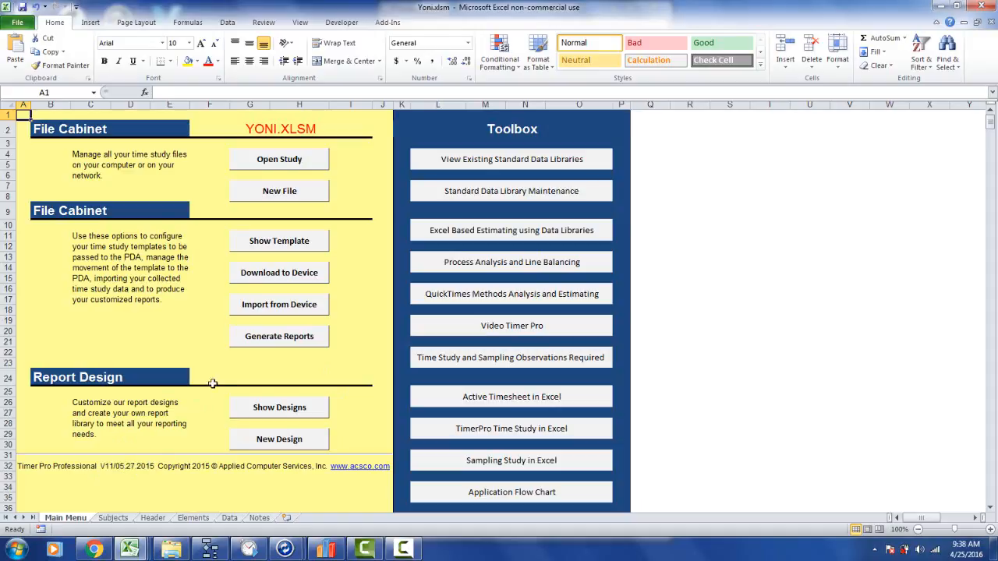
# Send the template to a device, choosing Android as the download target
pyautogui.click(279, 272)
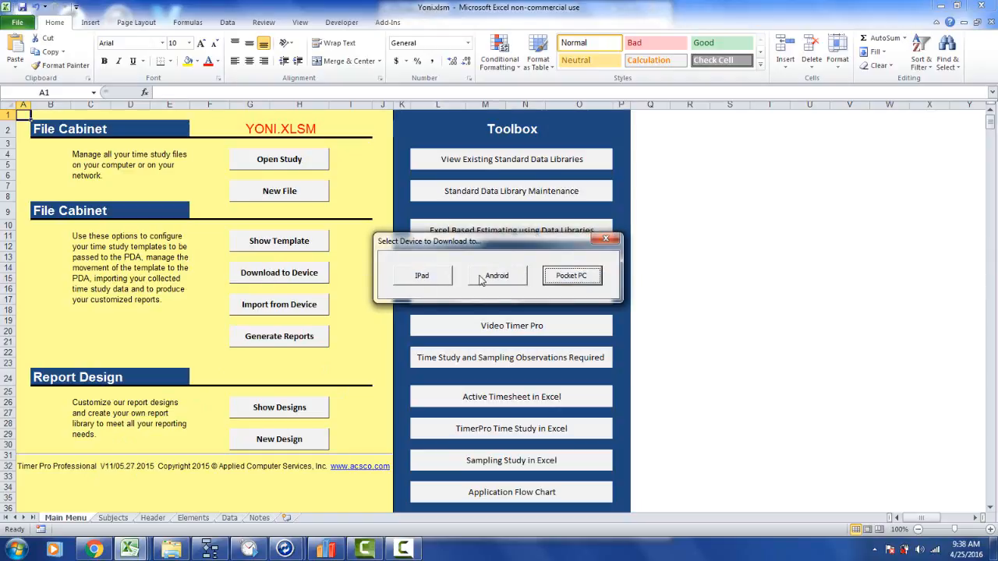
pyautogui.click(497, 275)
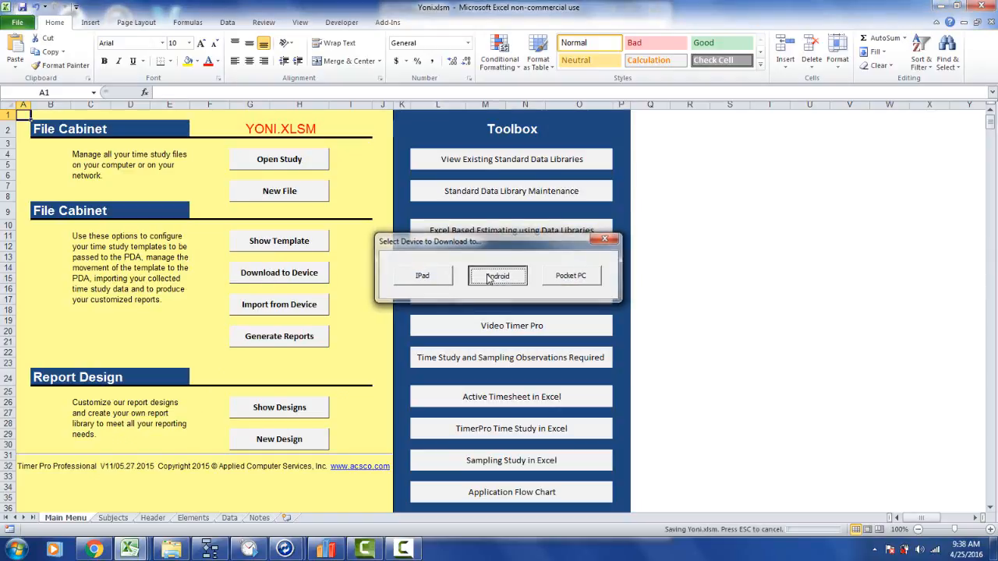
pyautogui.click(497, 276)
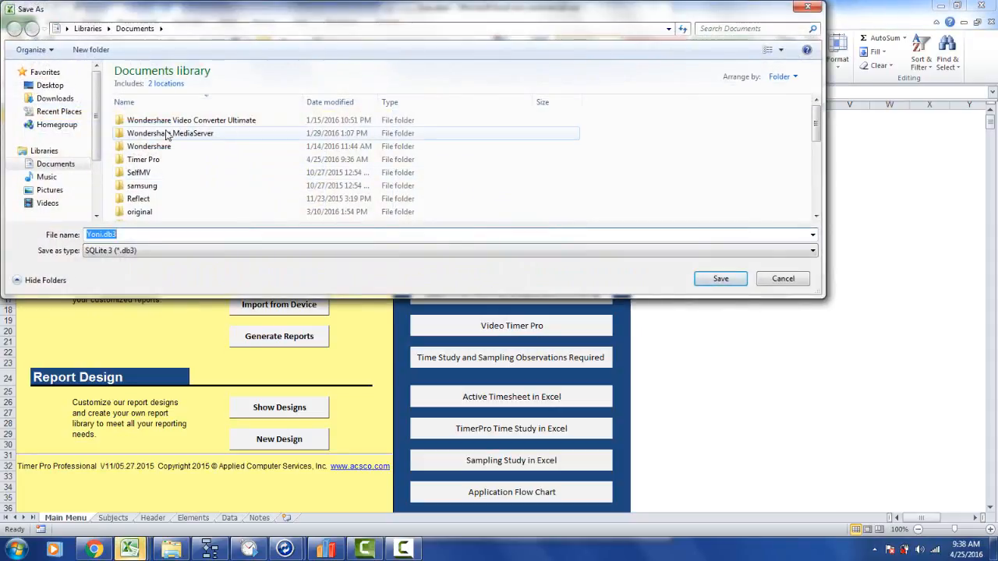
pyautogui.moveTo(143, 159)
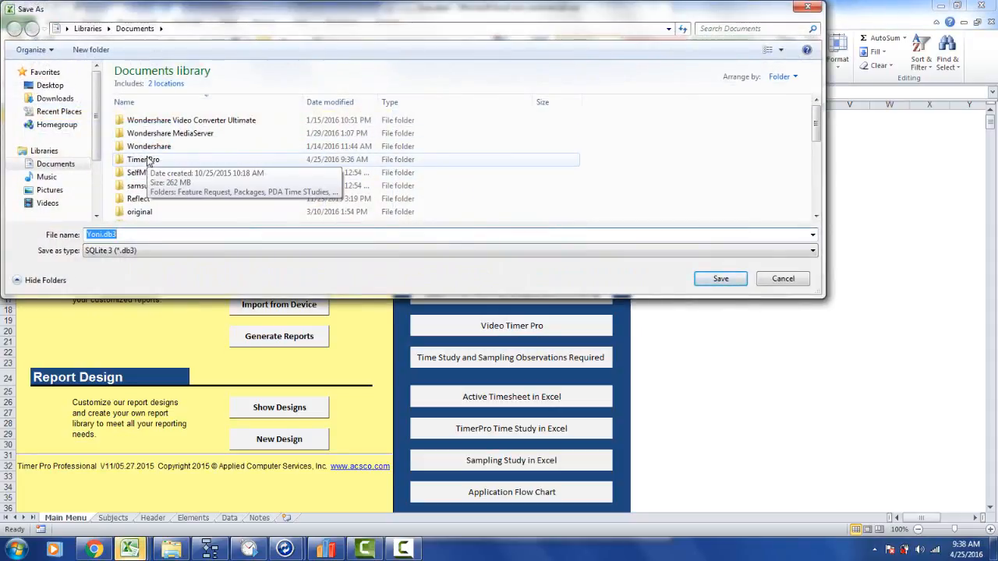
# Save Yoni.db3 into Timer Pro > PDA Time STudies > Templates for Device, replacing the old copy
pyautogui.doubleClick(143, 159)
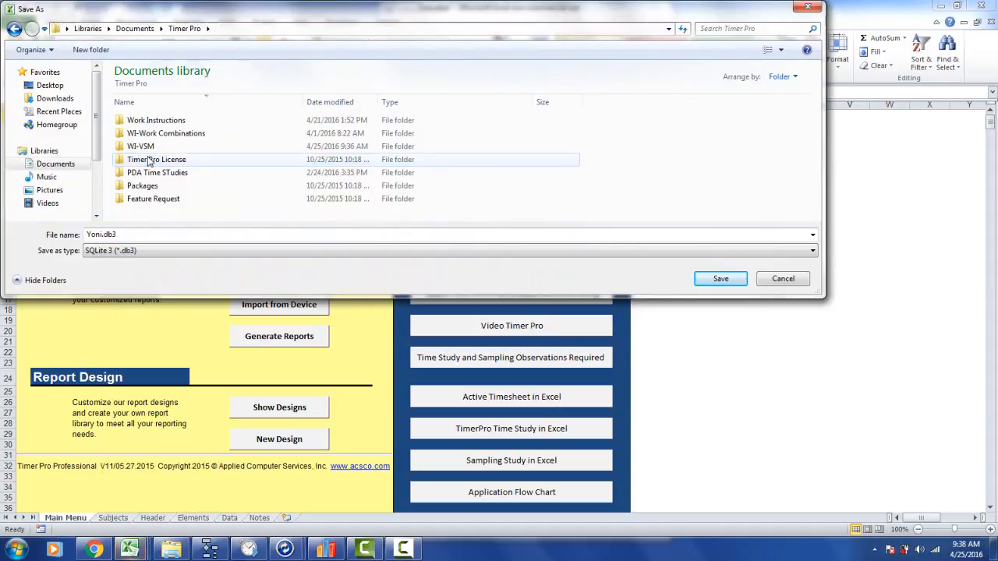
pyautogui.doubleClick(156, 172)
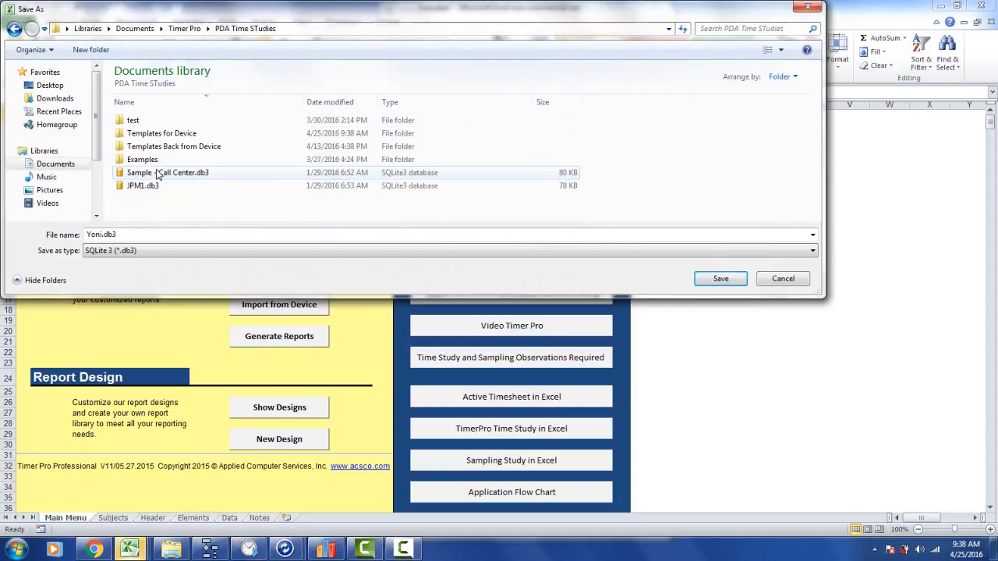
pyautogui.moveTo(160, 132)
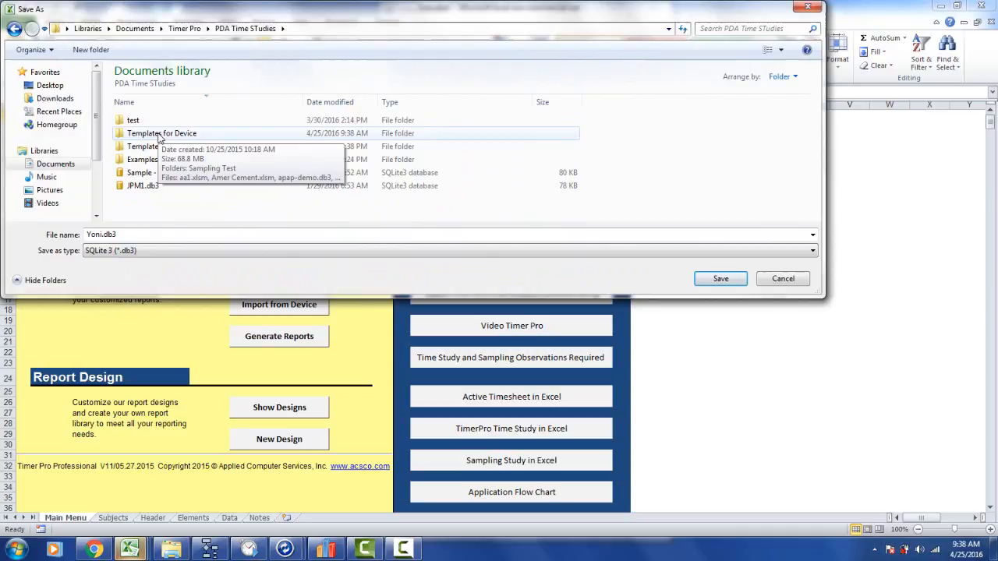
pyautogui.doubleClick(161, 133)
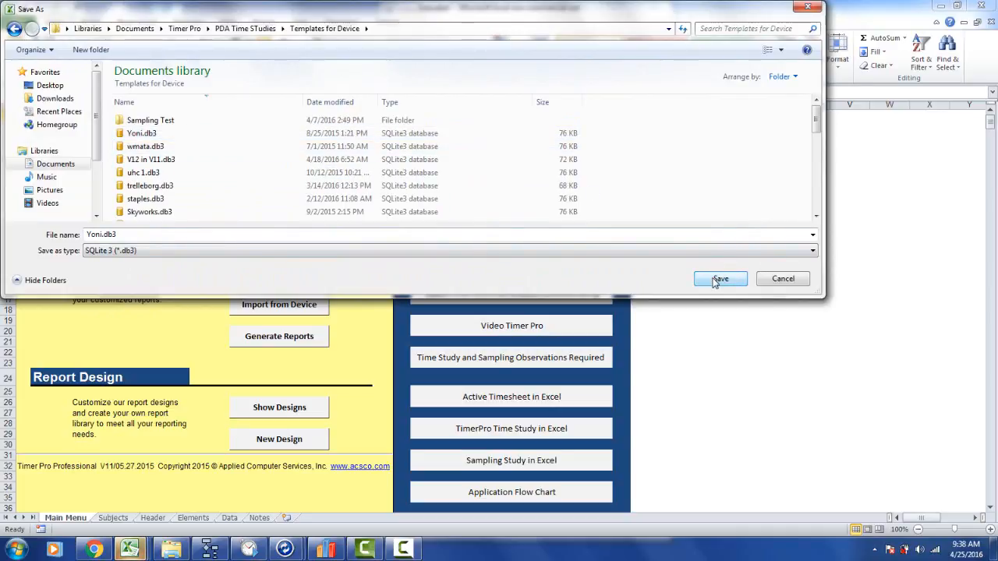
pyautogui.click(719, 279)
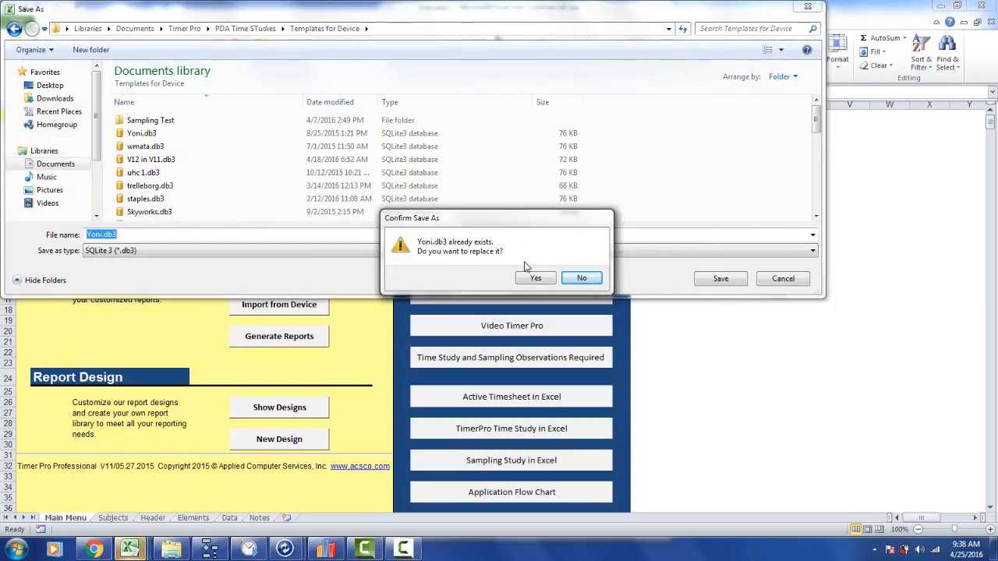
pyautogui.click(535, 278)
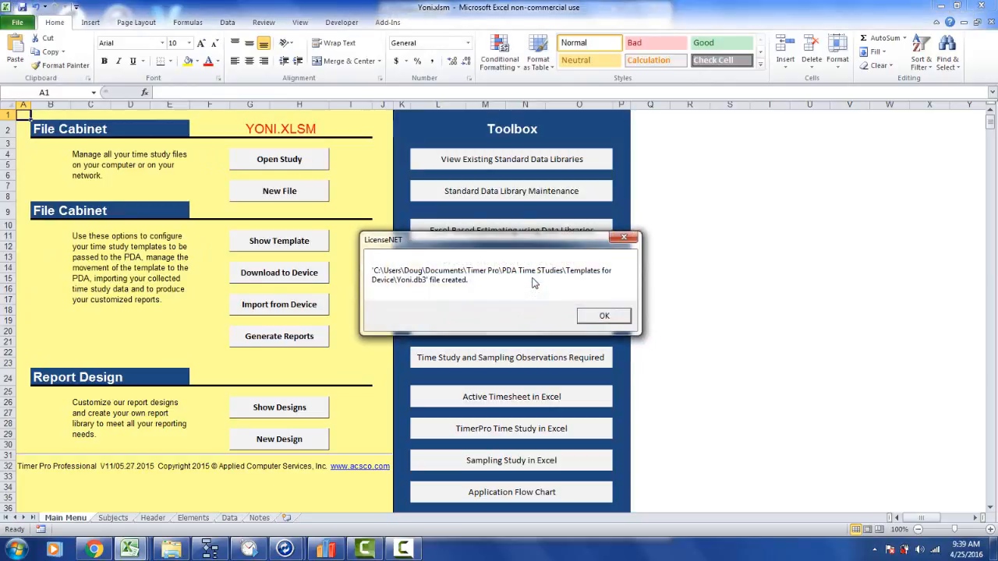
pyautogui.moveTo(576, 304)
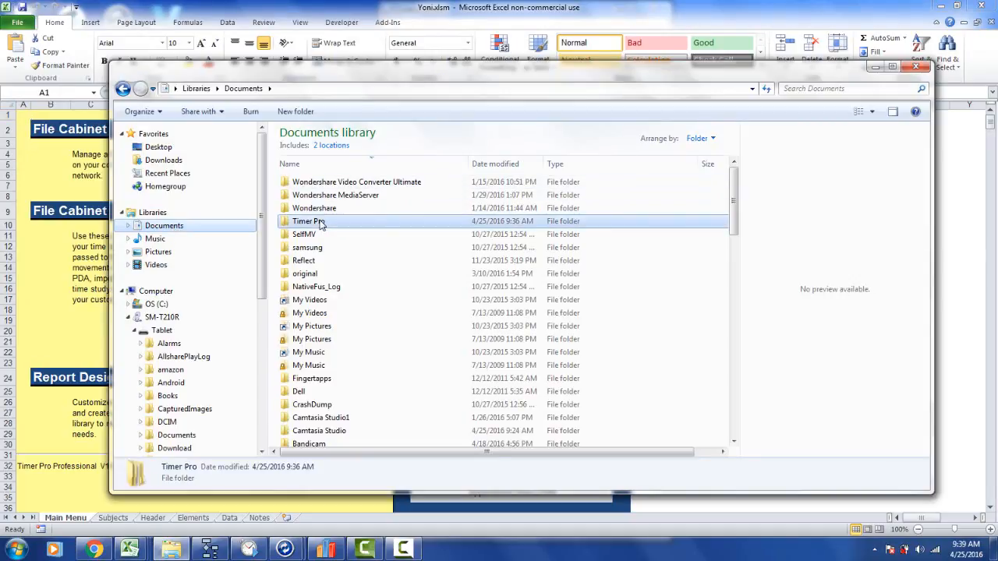
# Copy Yoni.db3 from Templates for Device and paste it into the tablet's timerprodata folder
pyautogui.doubleClick(307, 222)
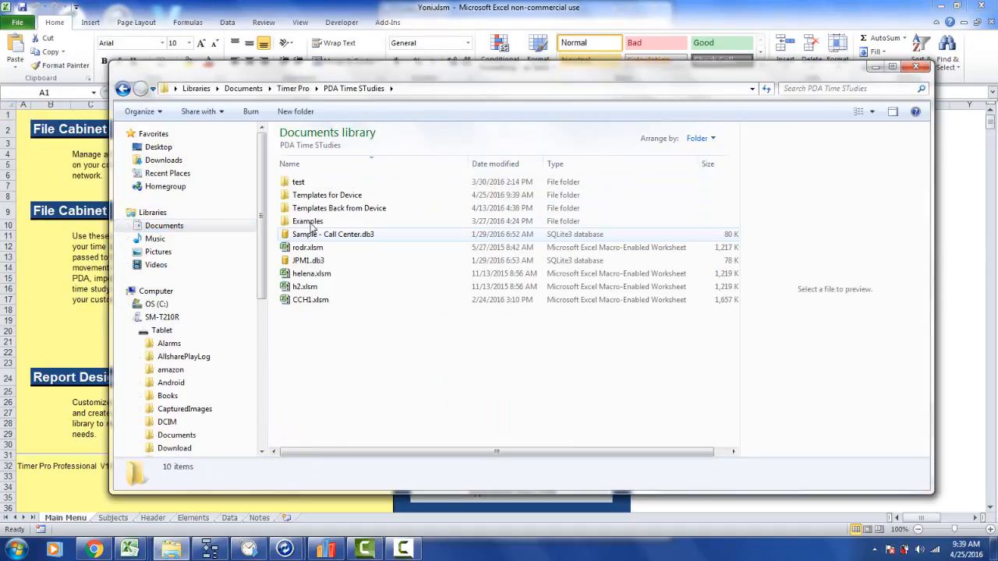
pyautogui.doubleClick(327, 195)
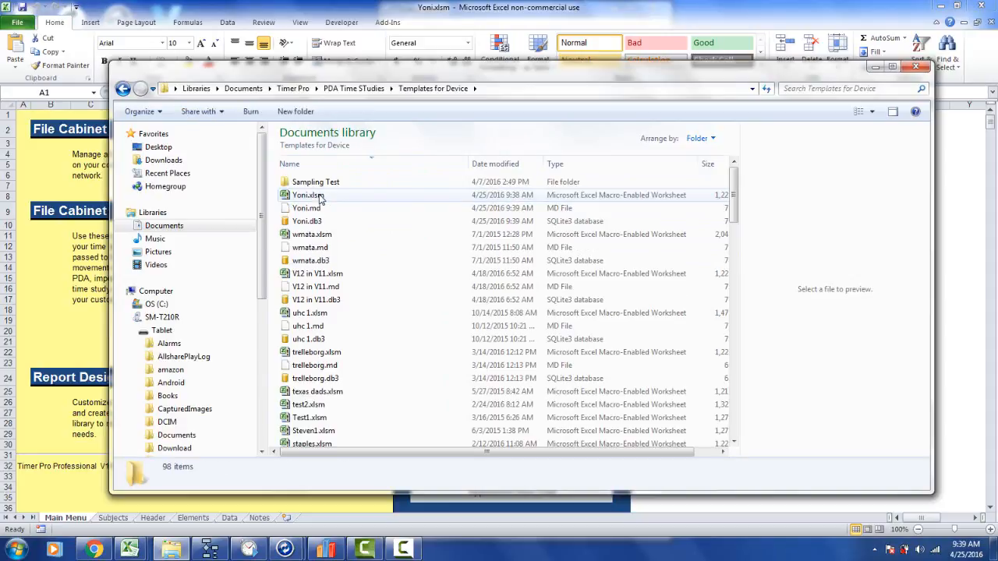
pyautogui.click(307, 221)
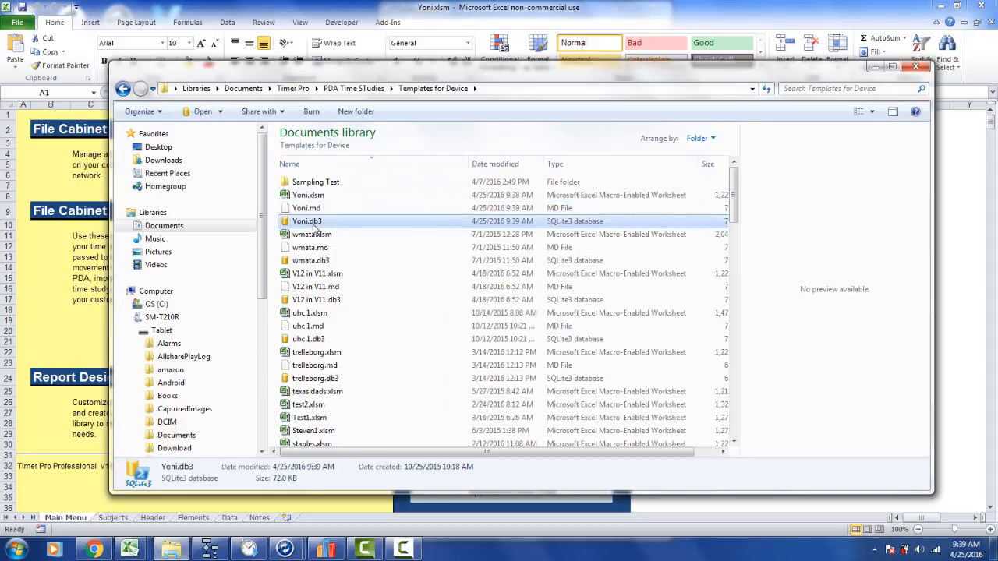
pyautogui.rightClick(307, 221)
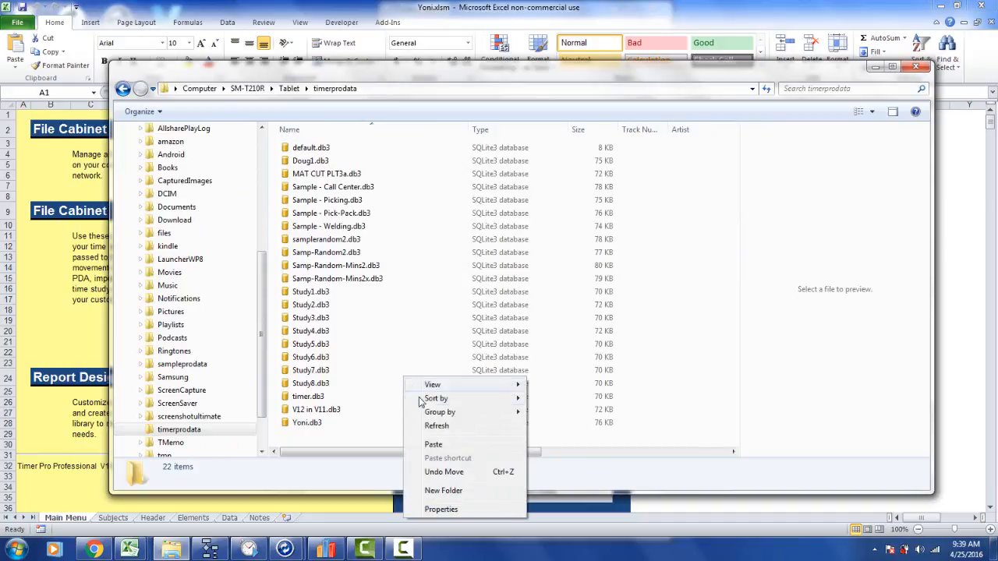
pyautogui.click(433, 443)
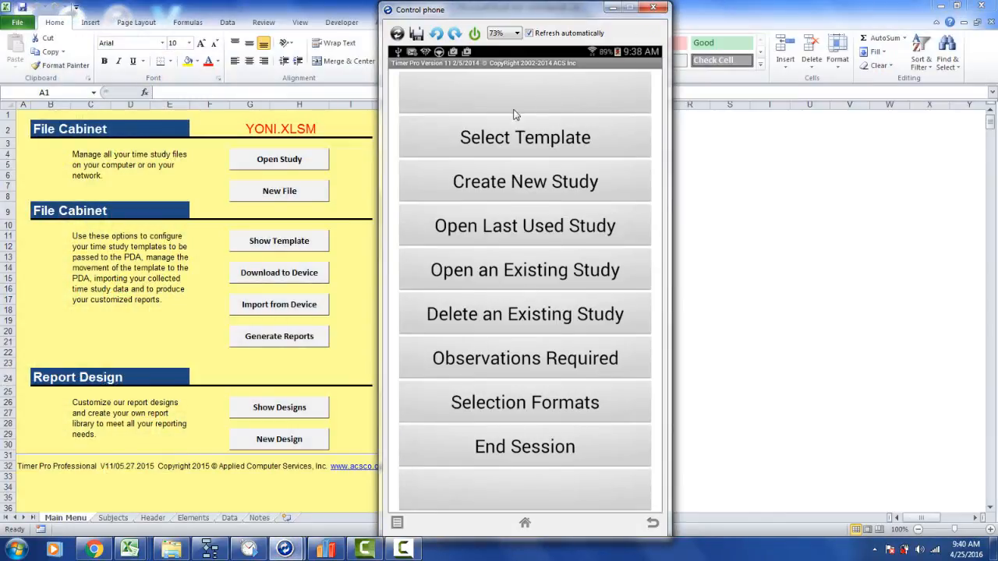
pyautogui.moveTo(522, 121)
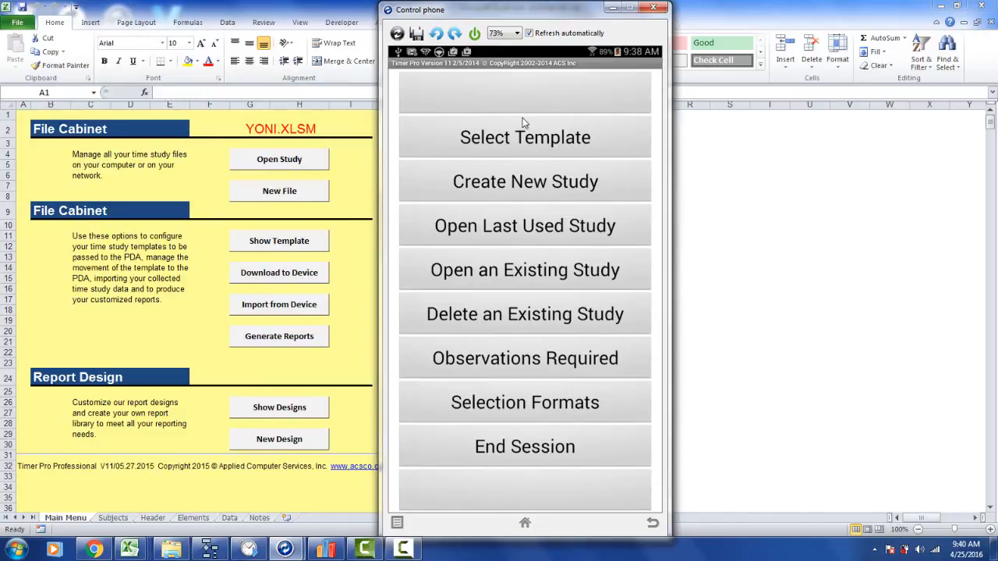
pyautogui.moveTo(549, 414)
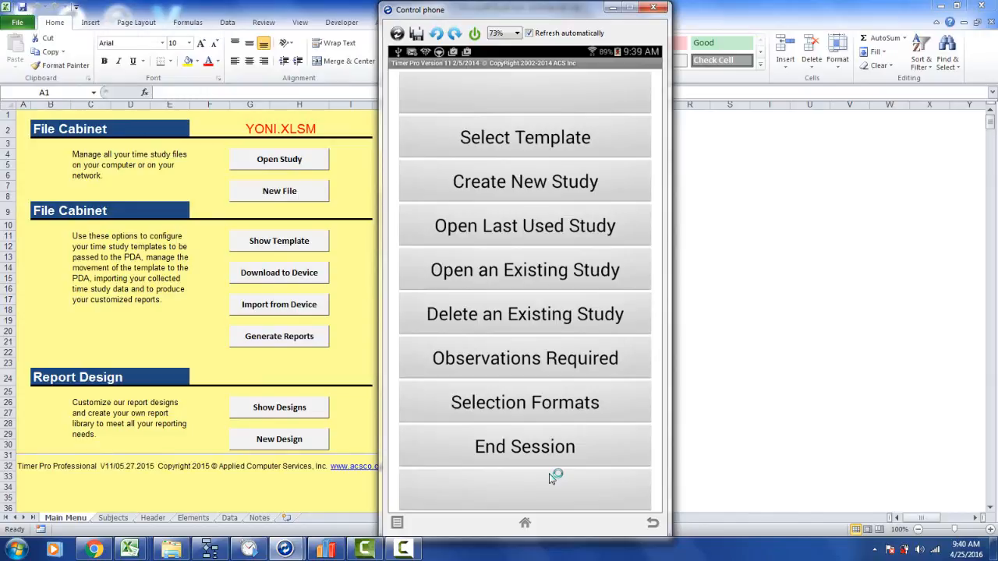
# Reload Timer Pro on the phone so Version 12 loads with New Template and DropBox
pyautogui.click(525, 138)
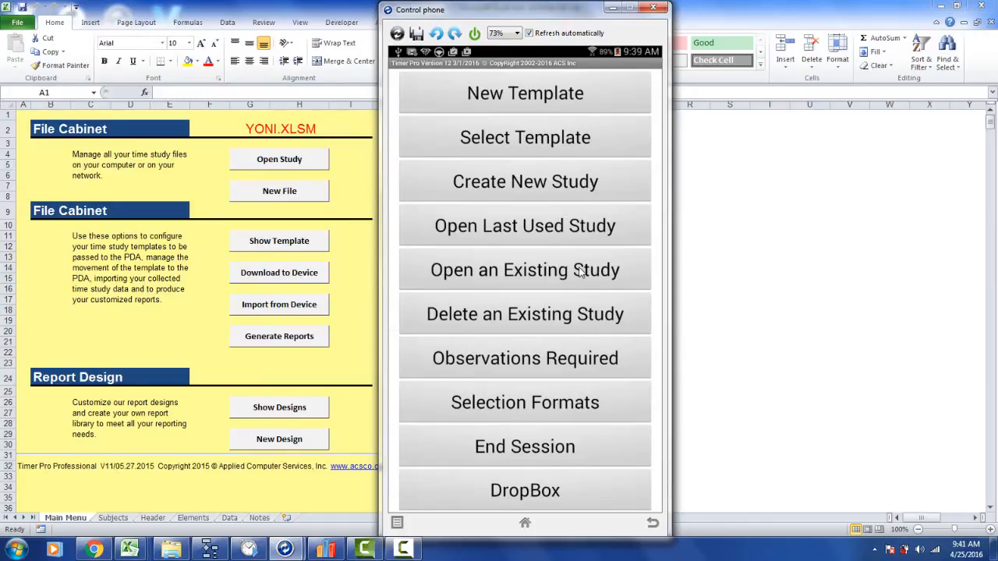
pyautogui.moveTo(559, 103)
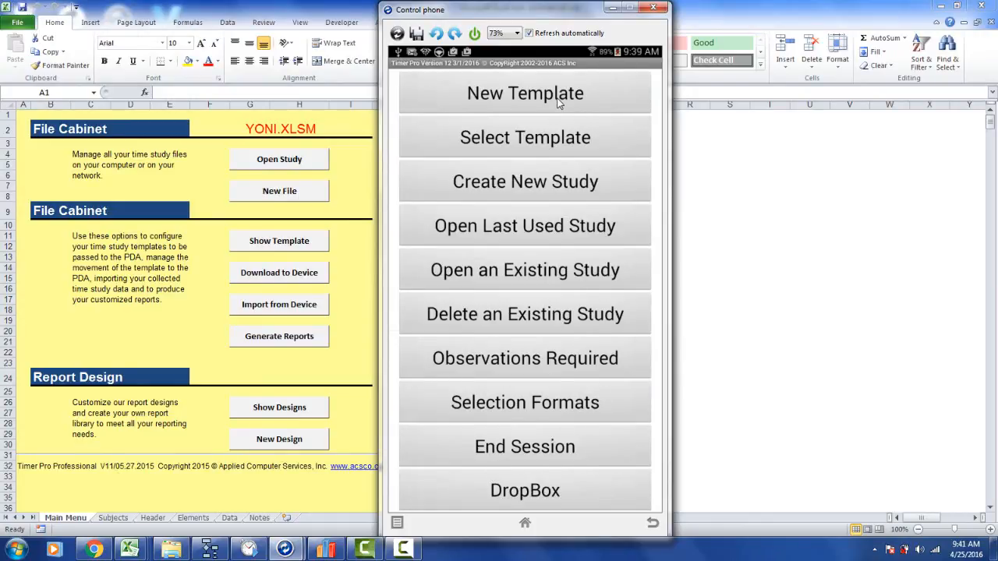